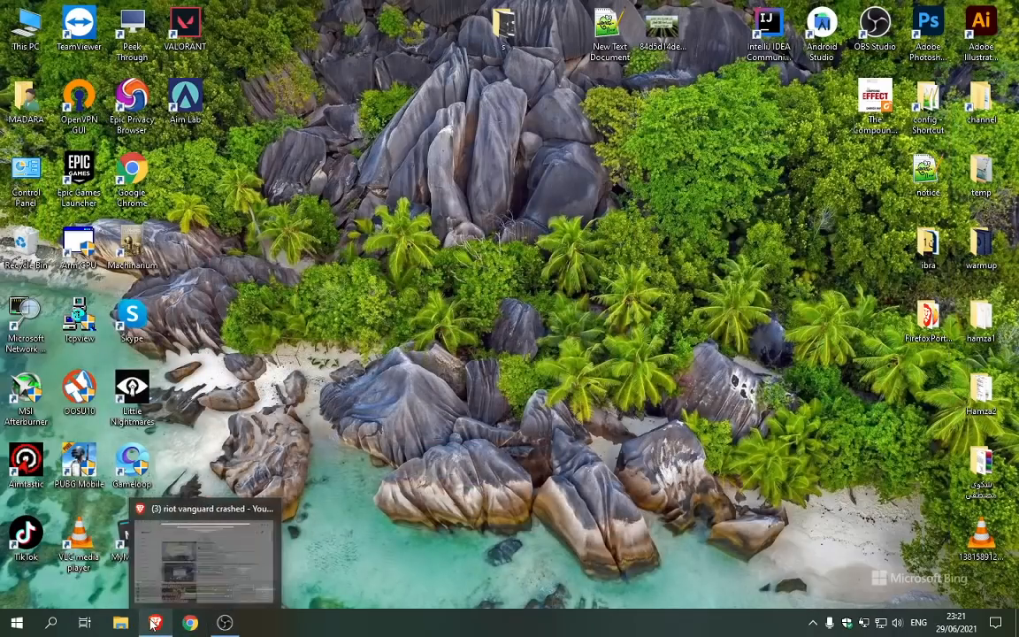
- Bring the Brave window back to the YouTube results for 'riot vanguard crashed'
{"action": "left_click", "coordinate": [204, 553]}
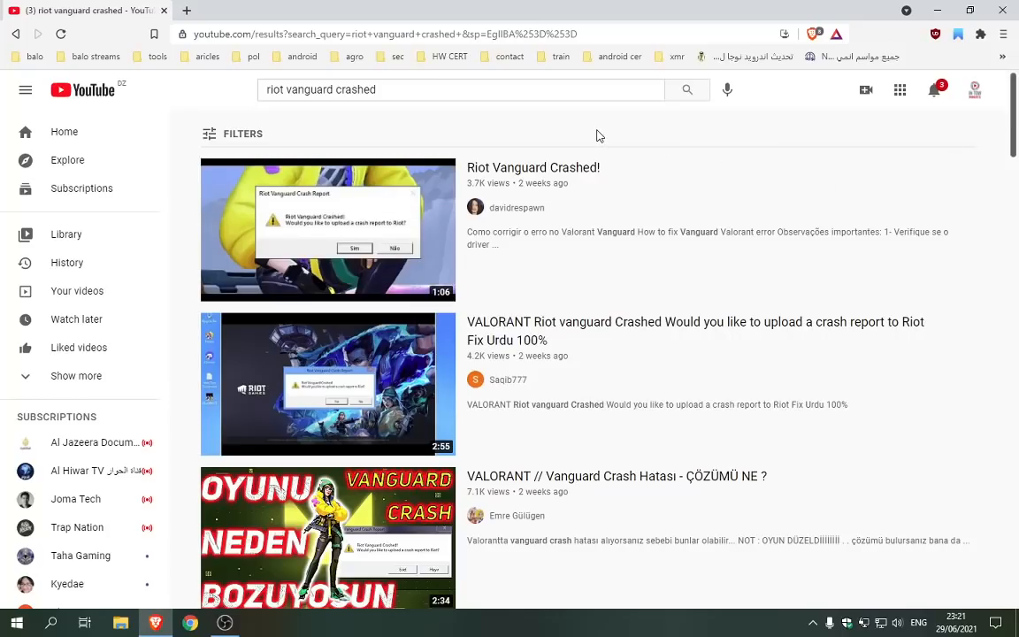
{"action": "mouse_move", "coordinate": [318, 617]}
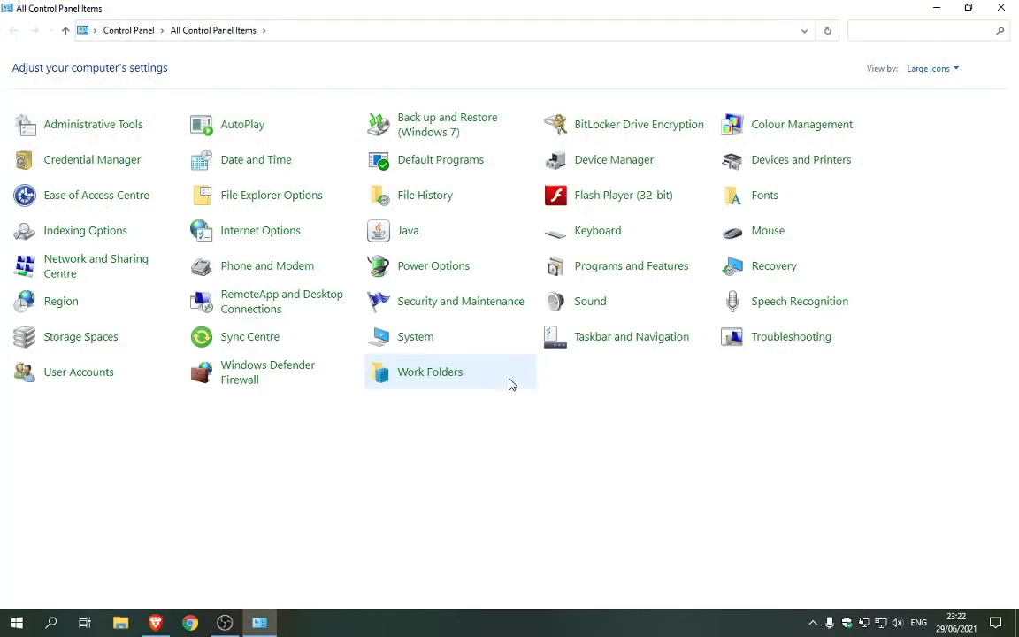
{"action": "mouse_move", "coordinate": [630, 265]}
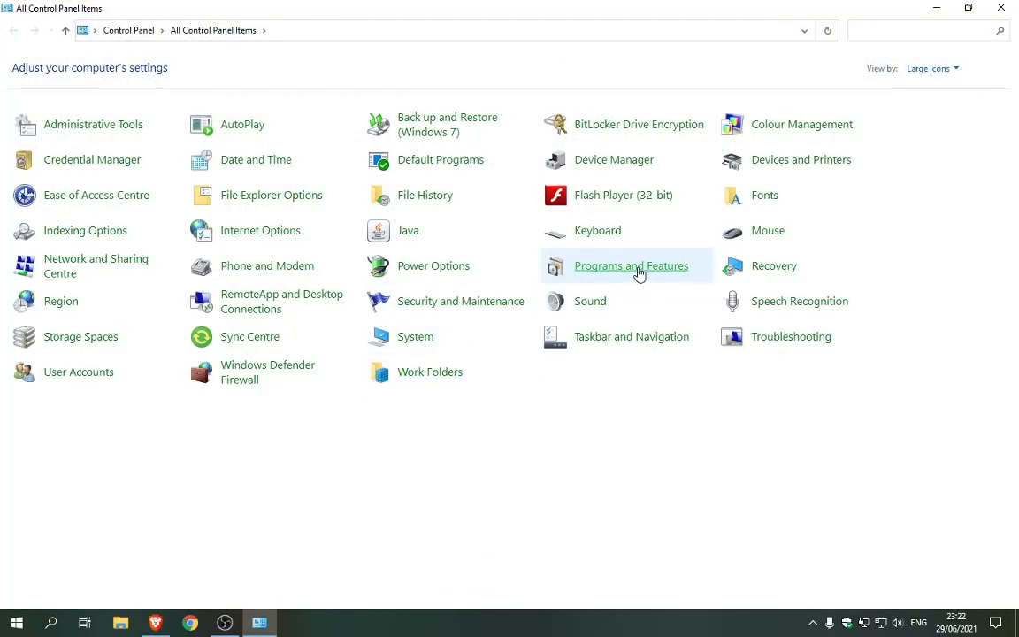
- In Programs and Features, select Riot Vanguard and bring up its Uninstall option
{"action": "left_click", "coordinate": [631, 265]}
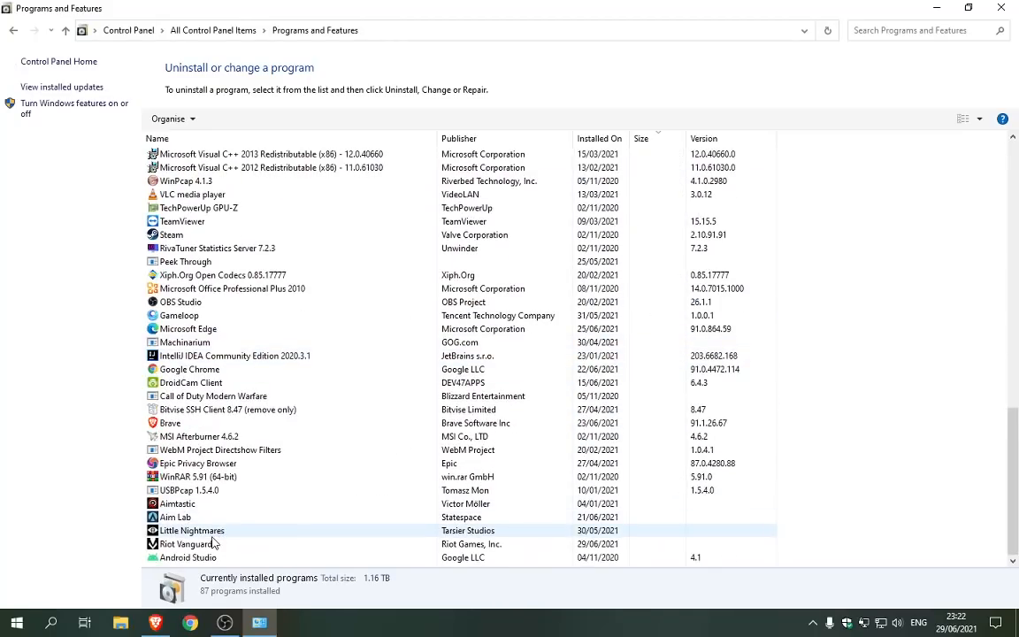
{"action": "left_click", "coordinate": [185, 543]}
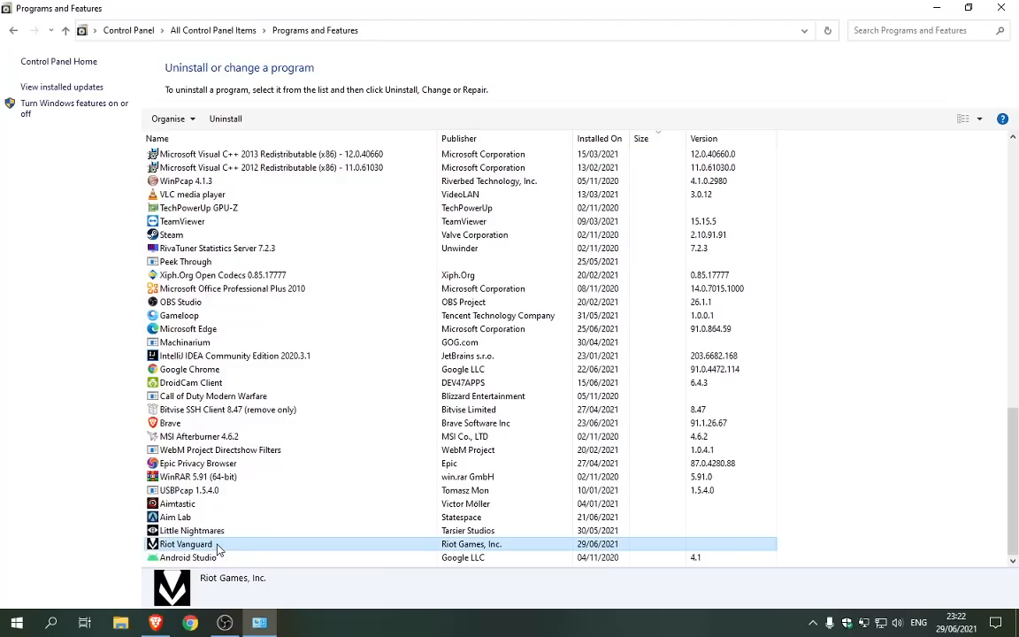
{"action": "right_click", "coordinate": [186, 543]}
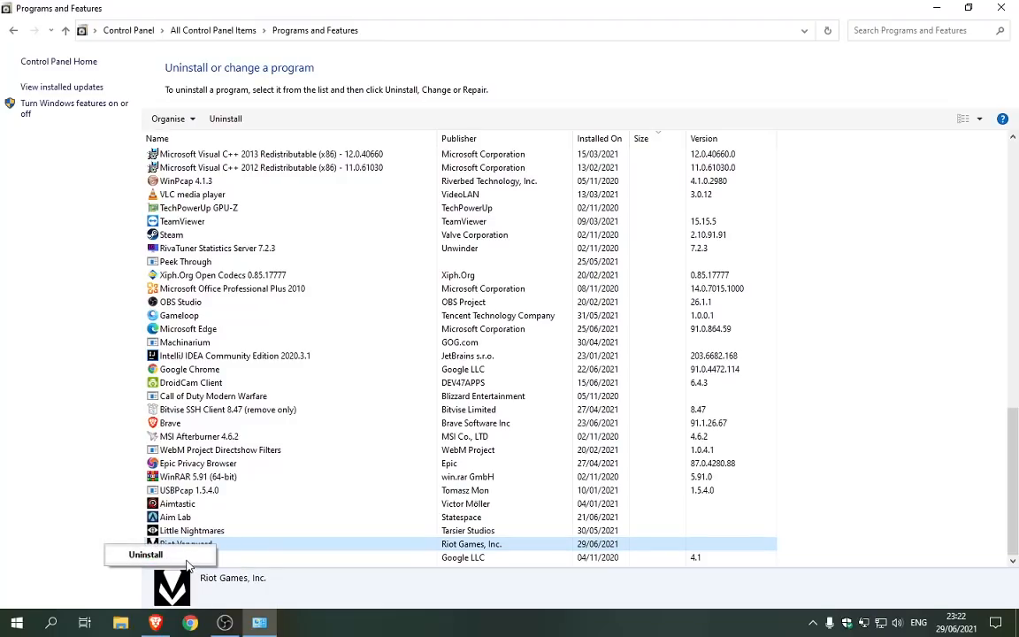
{"action": "mouse_move", "coordinate": [192, 558]}
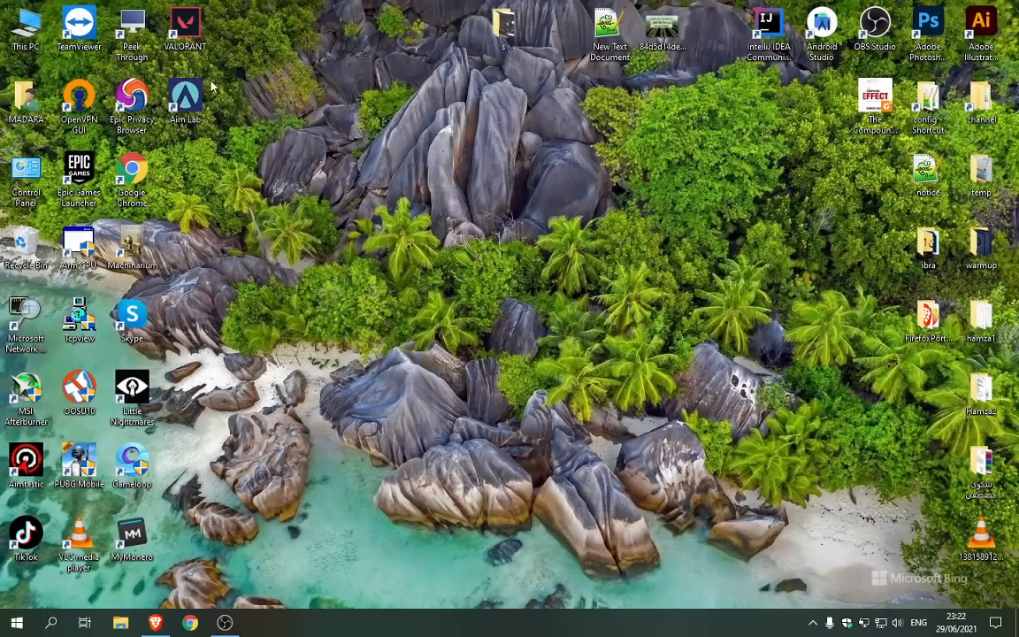
{"action": "mouse_move", "coordinate": [409, 251]}
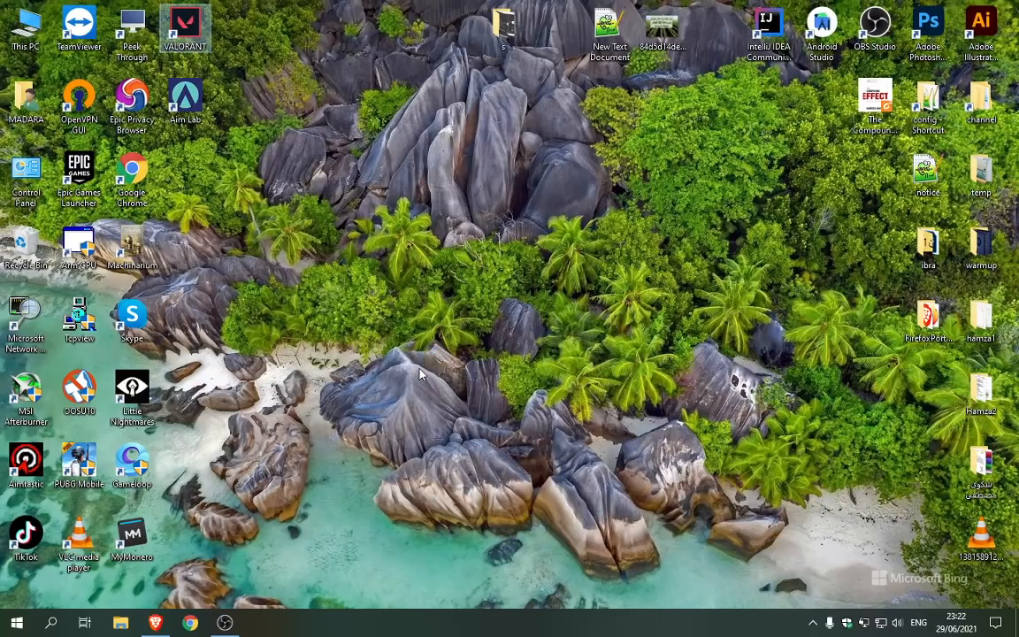
{"action": "mouse_move", "coordinate": [177, 60]}
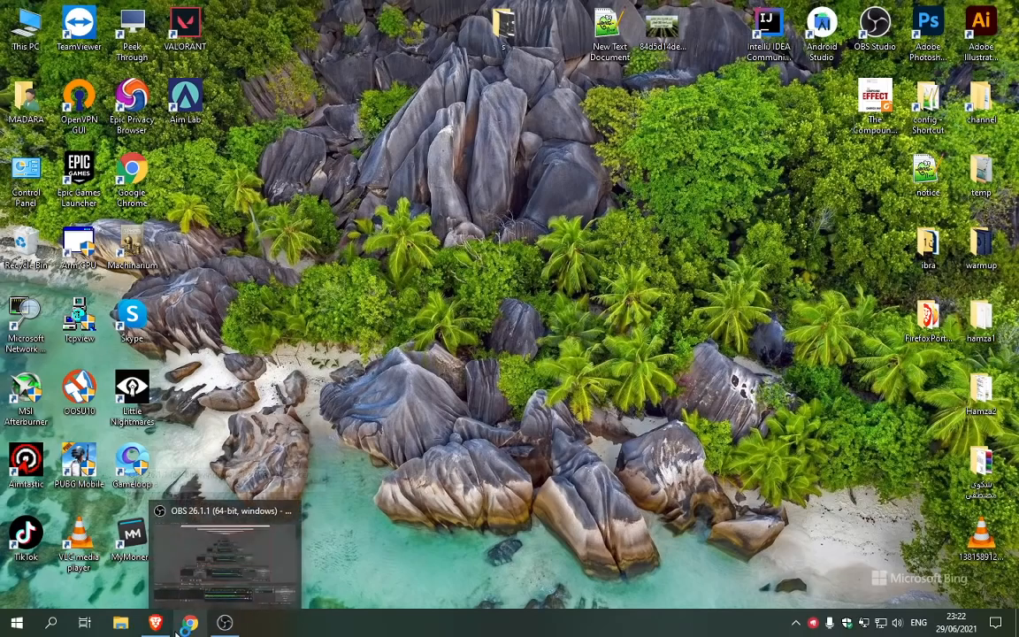
{"action": "left_click", "coordinate": [189, 623]}
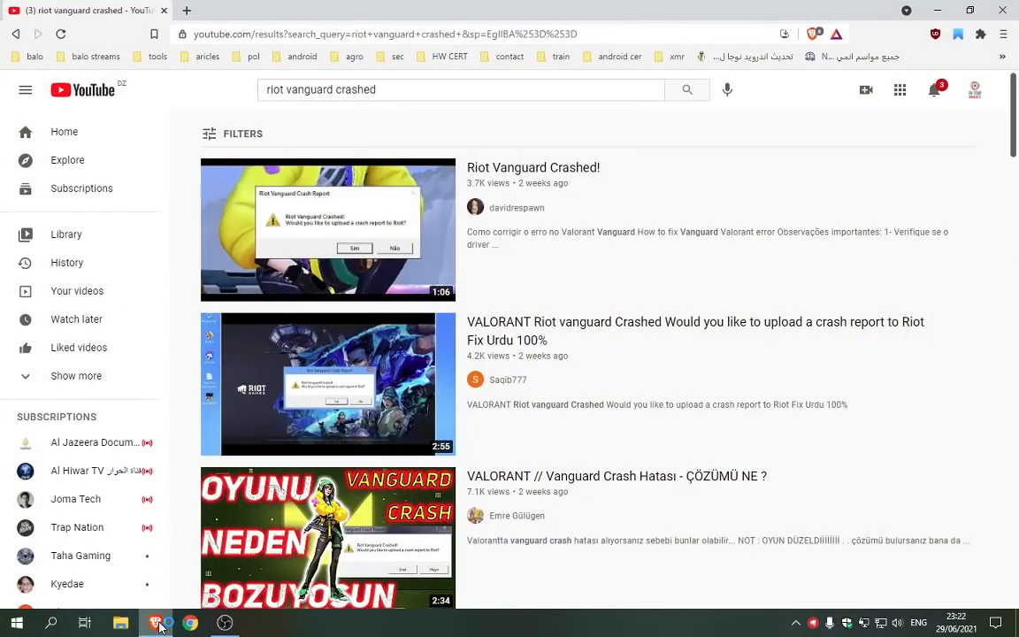
{"action": "left_click", "coordinate": [155, 623]}
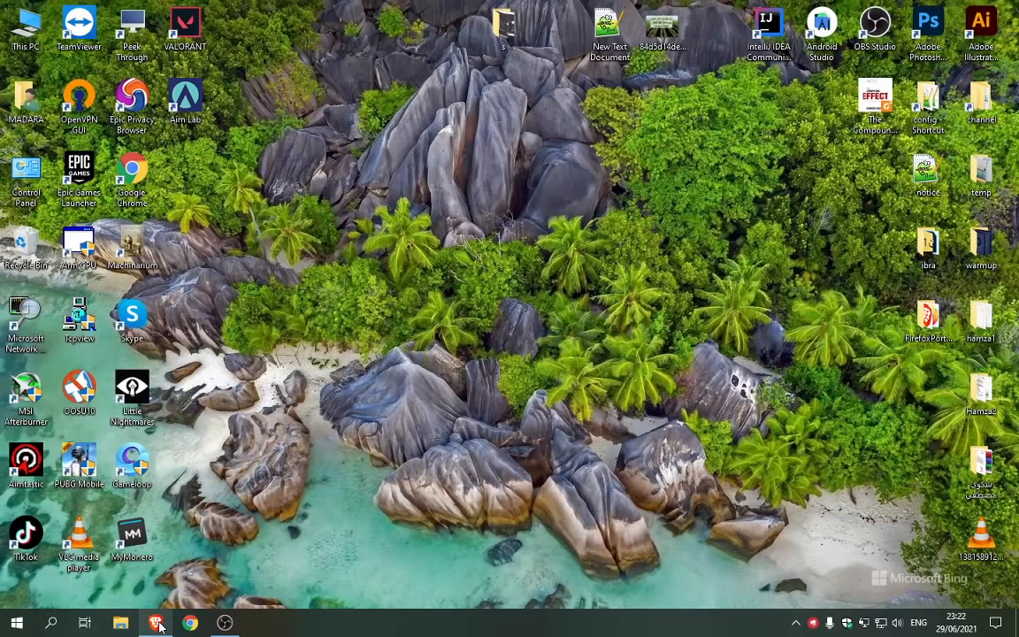